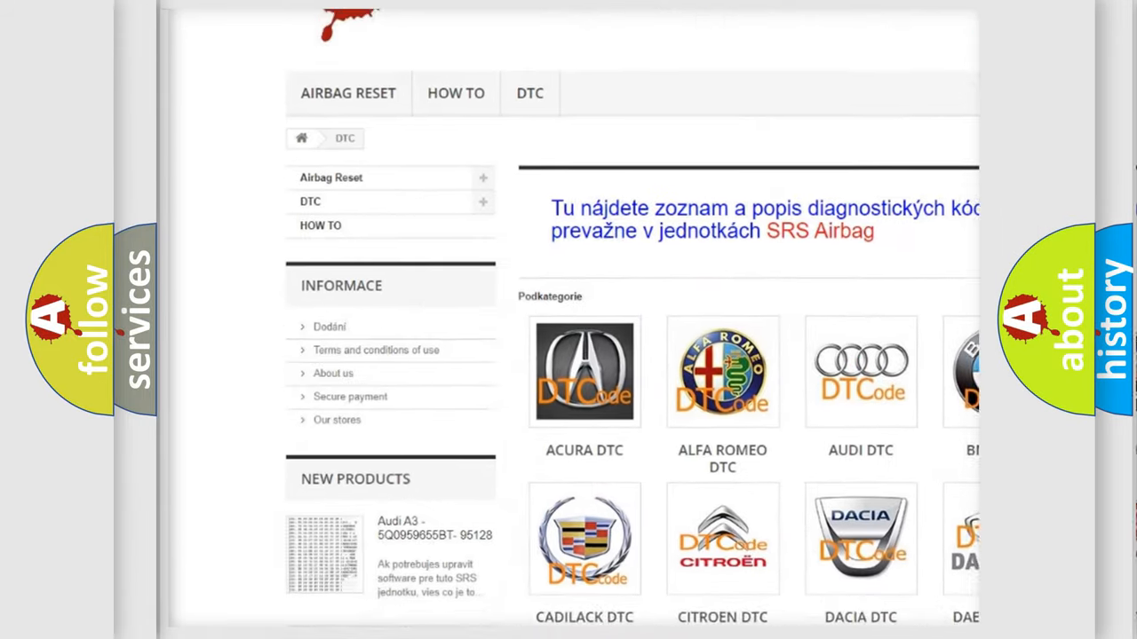
scroll("down", 3)
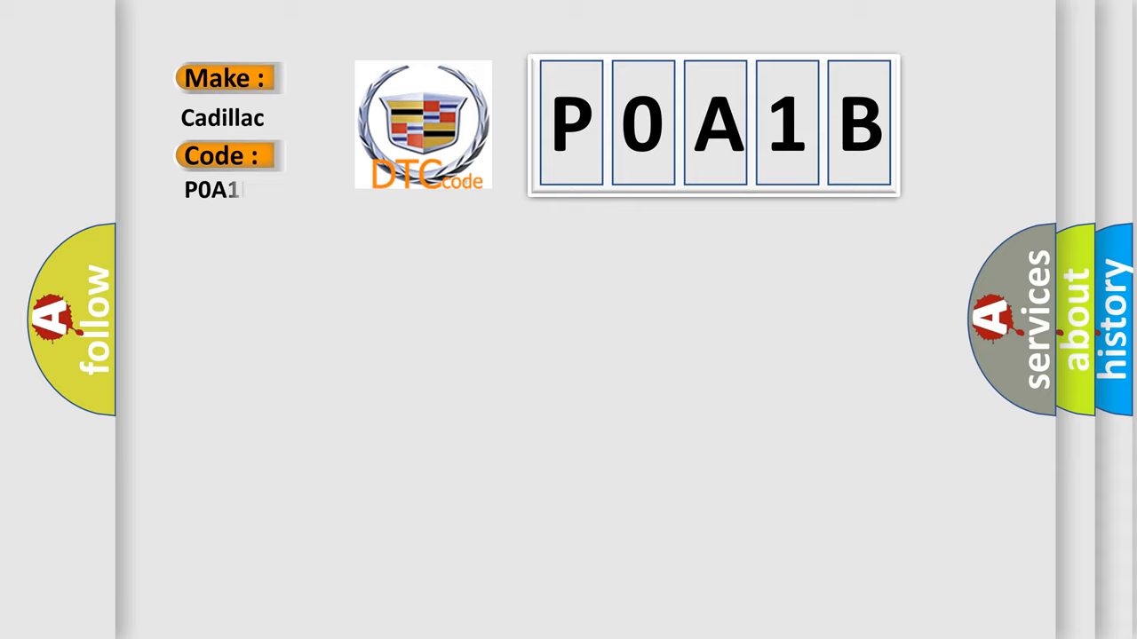
type("1B")
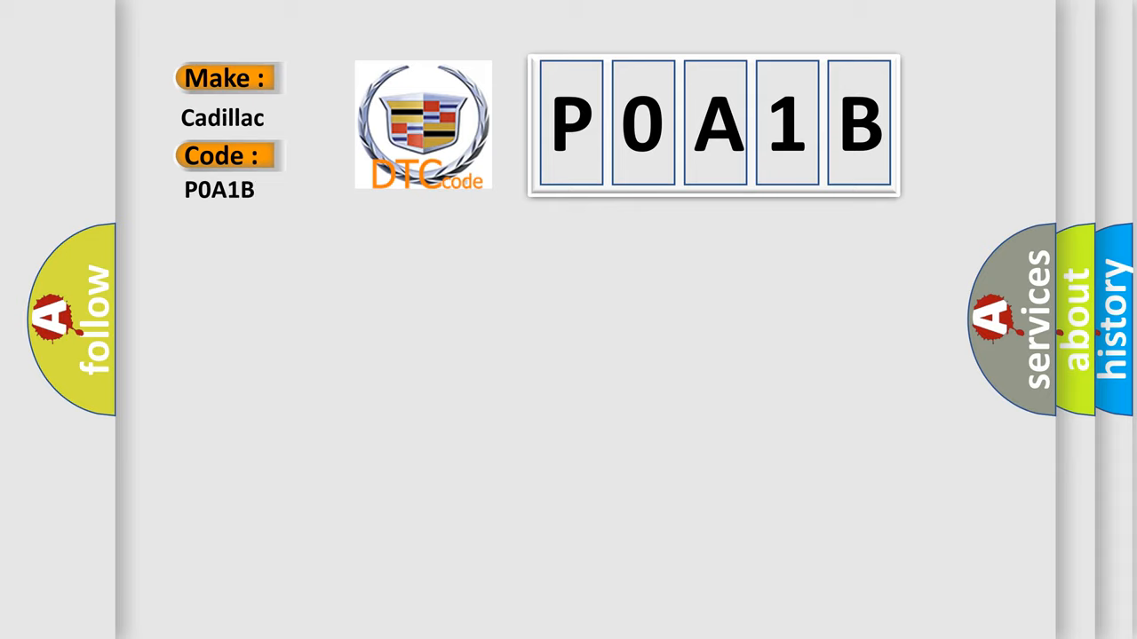